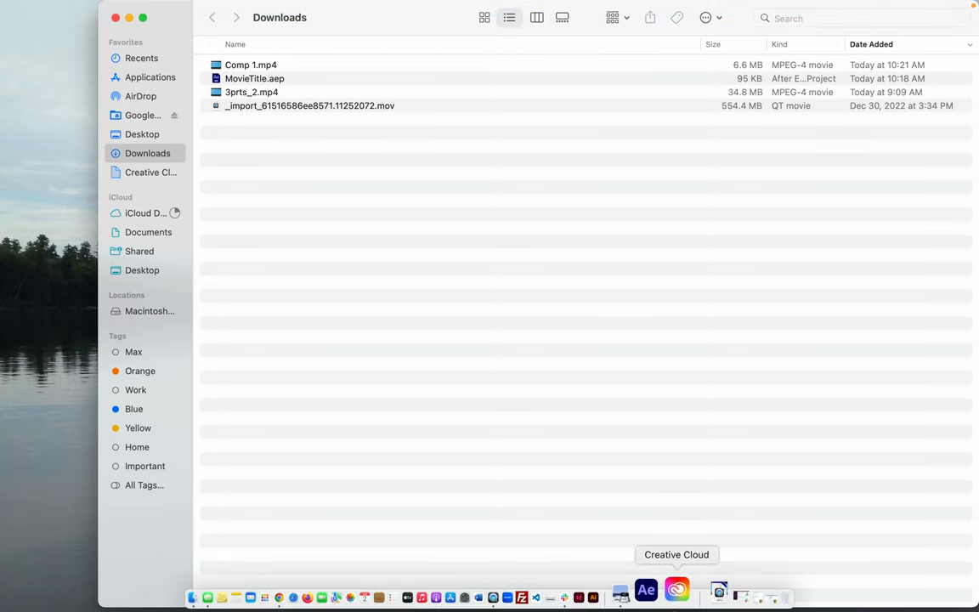
{"action": "mouse_move", "coordinate": [663, 587]}
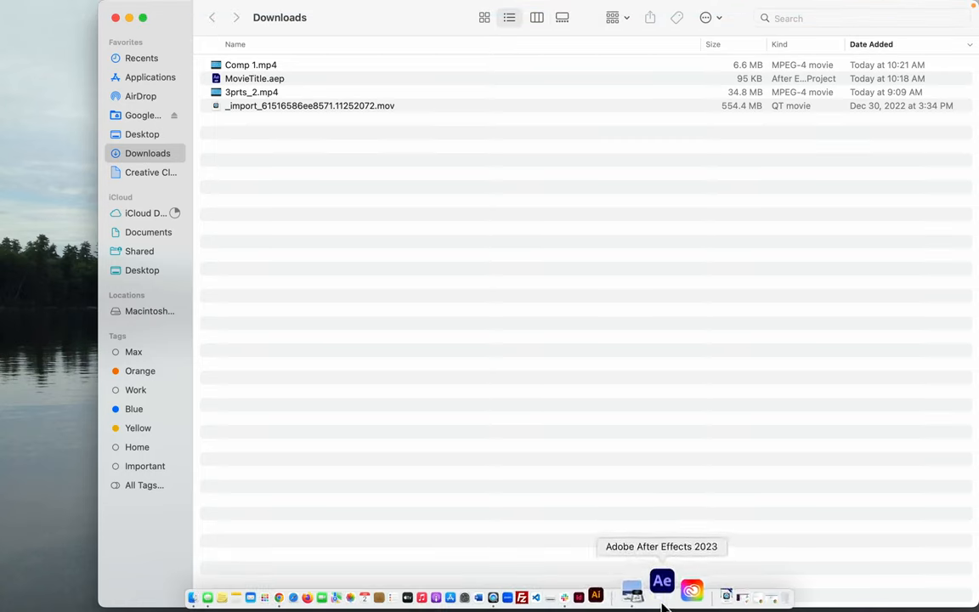
Launch After Effects 2023 from the Dock and reach its Home screen.
{"action": "left_click", "coordinate": [662, 584]}
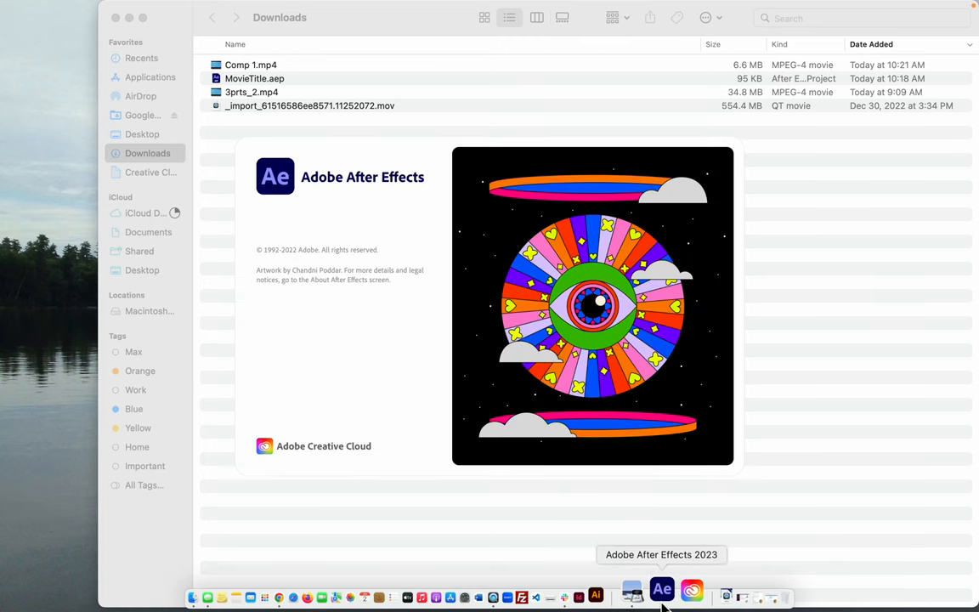
{"action": "left_click", "coordinate": [662, 588]}
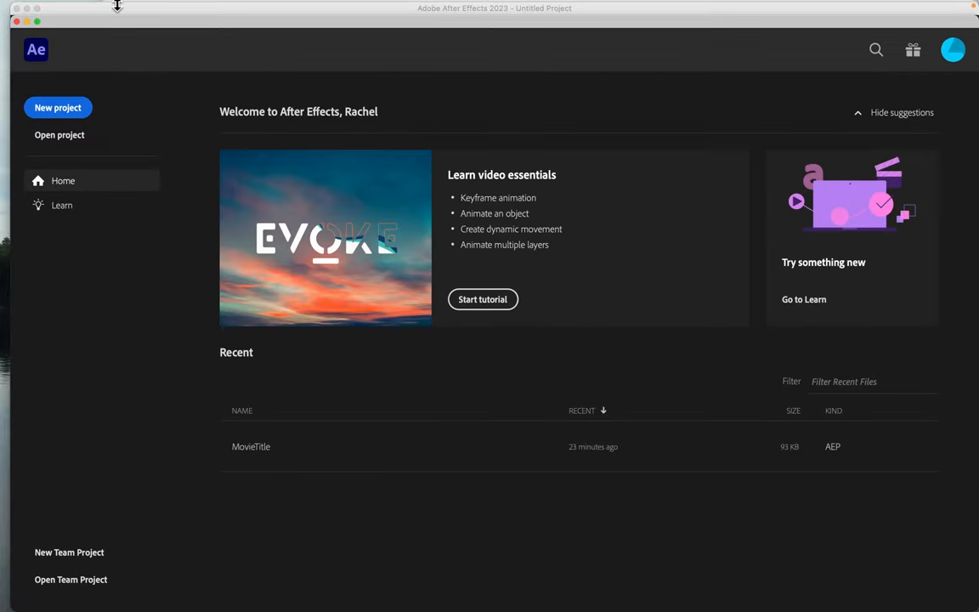
Create a new 1920x1080, 30 fps, 10 s composition named RG_TitleSequence.
{"action": "left_click", "coordinate": [190, 6]}
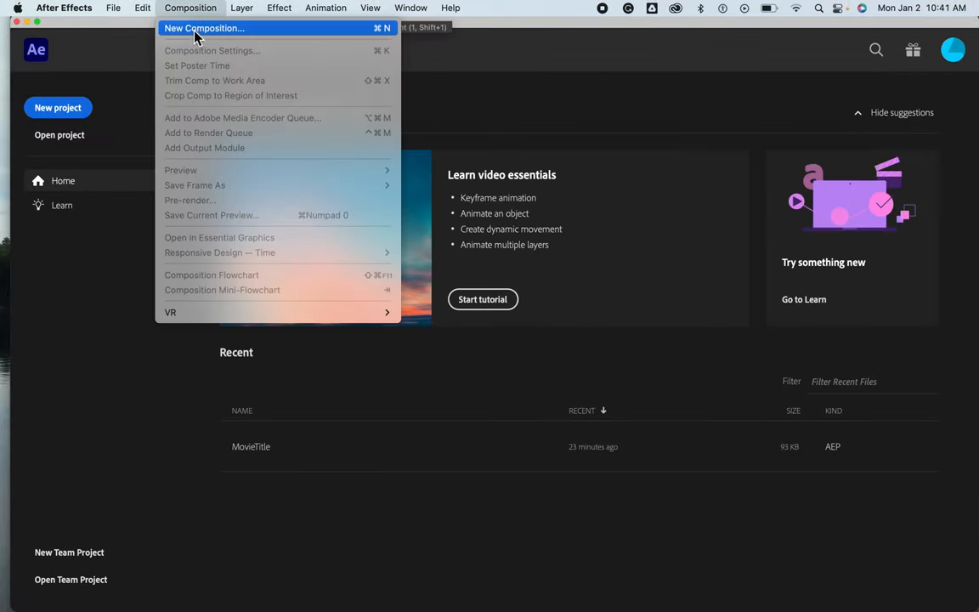
{"action": "left_click", "coordinate": [204, 27]}
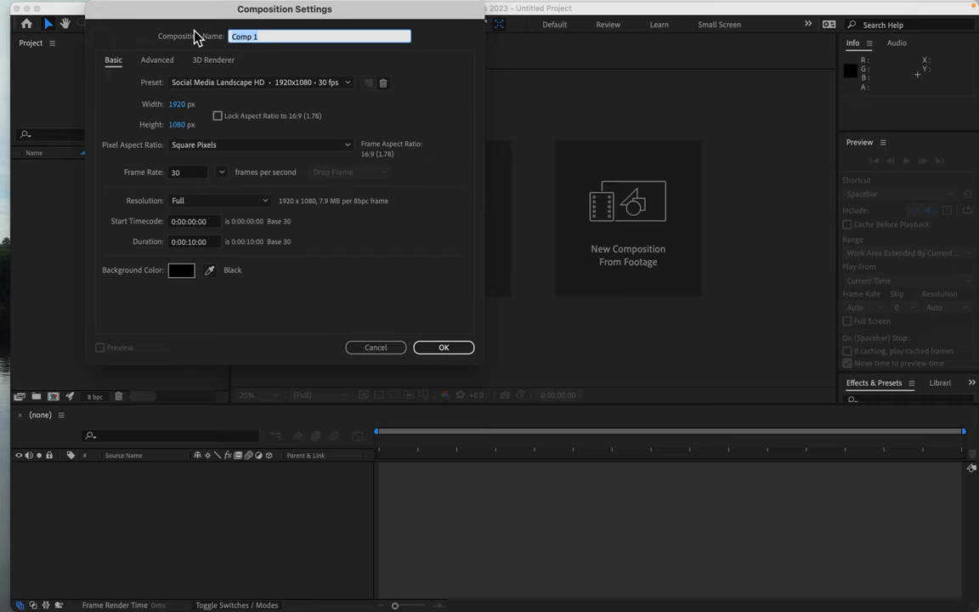
{"action": "type", "text": "RG"}
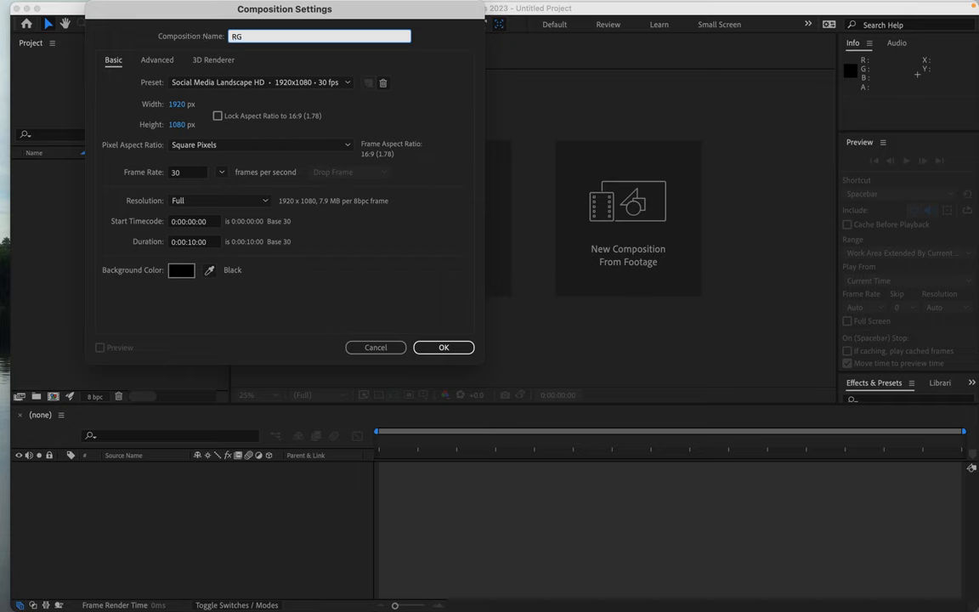
{"action": "type", "text": "_titleSeq"}
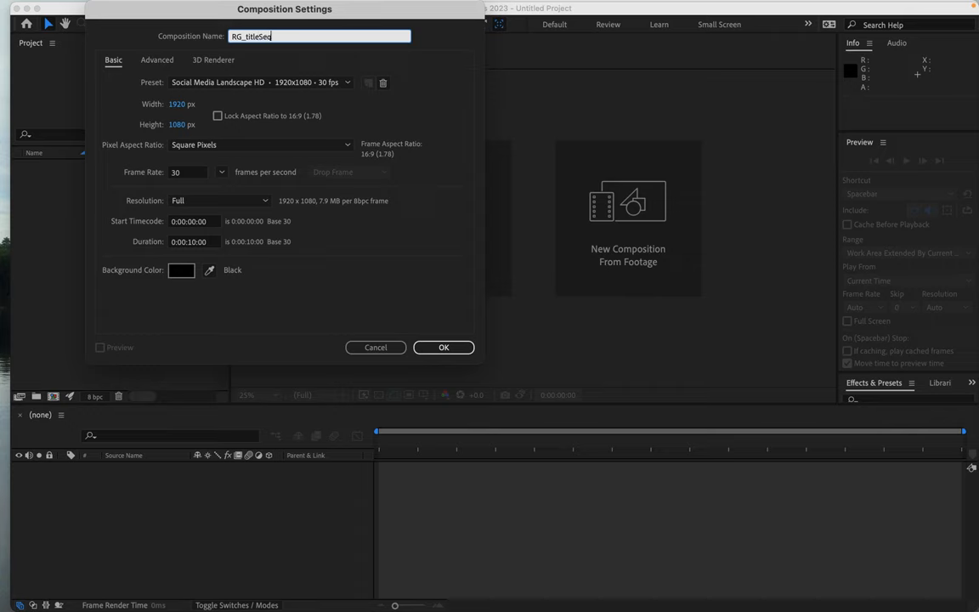
{"action": "type", "text": "uence"}
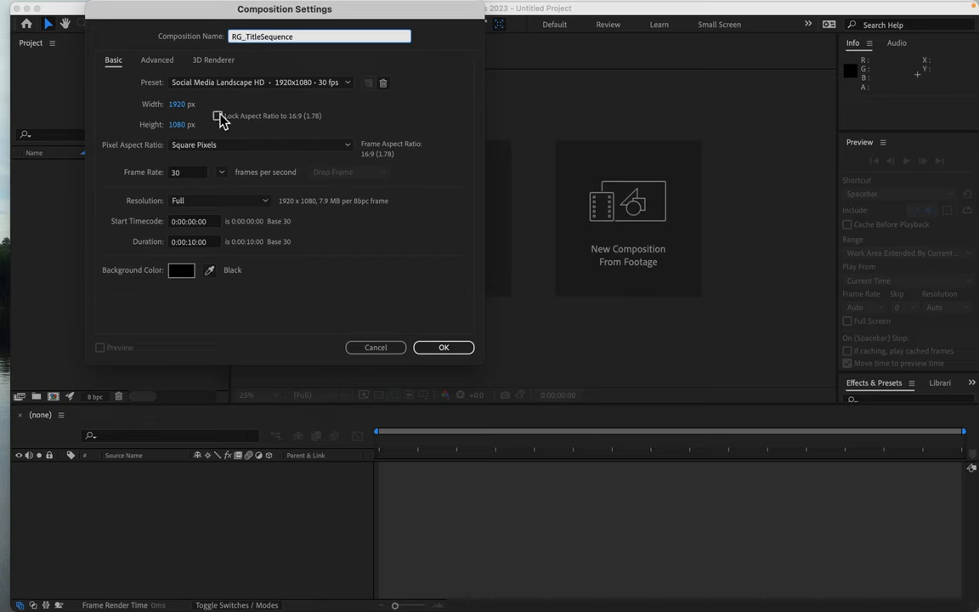
{"action": "mouse_move", "coordinate": [196, 175]}
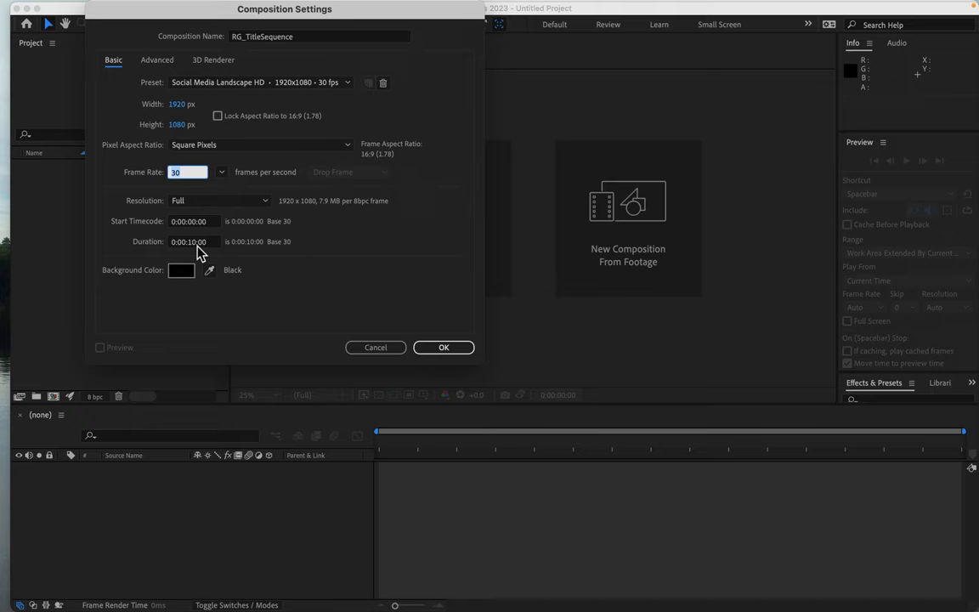
{"action": "mouse_move", "coordinate": [456, 276]}
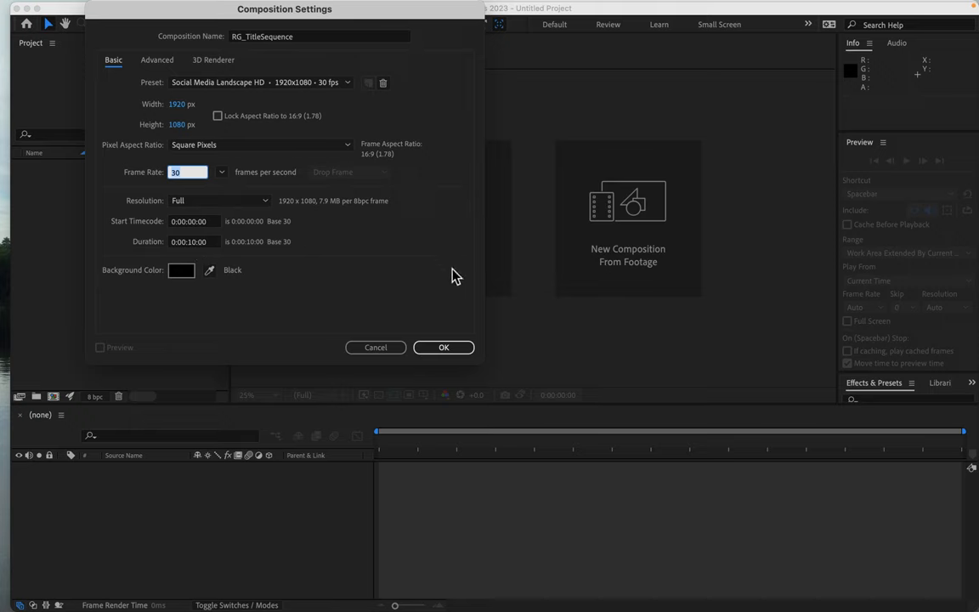
{"action": "left_click", "coordinate": [444, 347]}
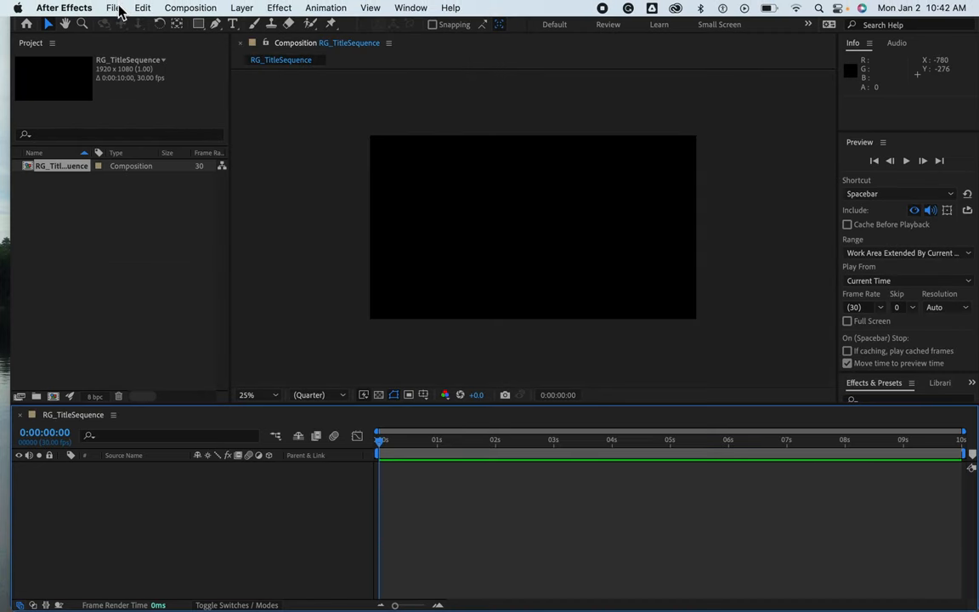
Import the 3prts_2.mp4 video from Downloads into the project.
{"action": "left_click", "coordinate": [112, 7]}
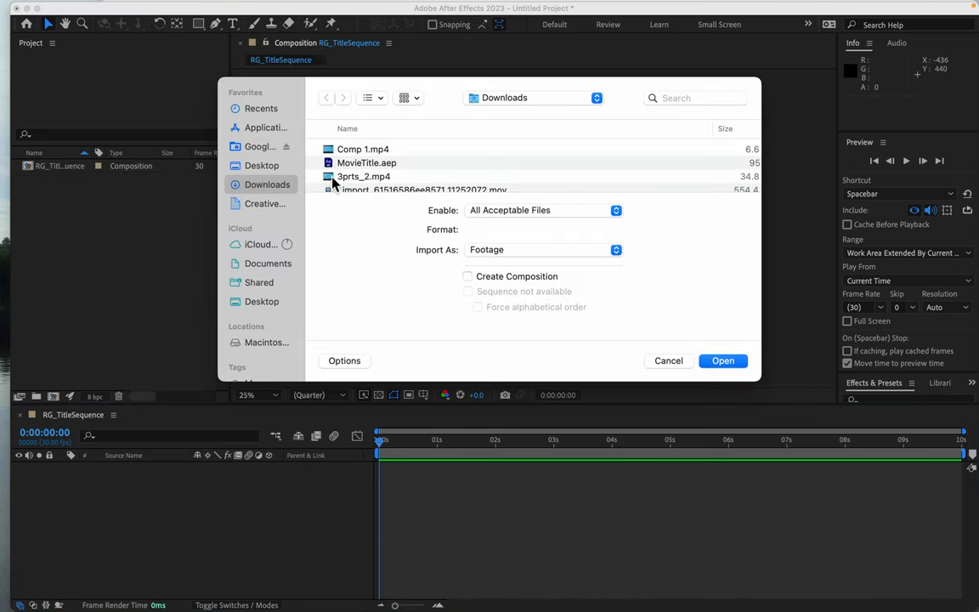
{"action": "left_click", "coordinate": [363, 175]}
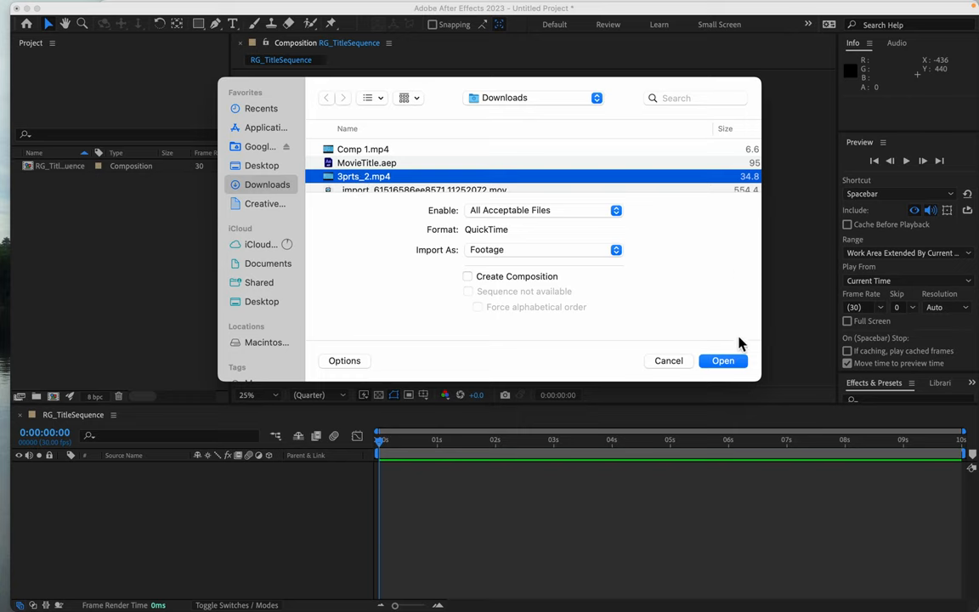
{"action": "left_click", "coordinate": [722, 360]}
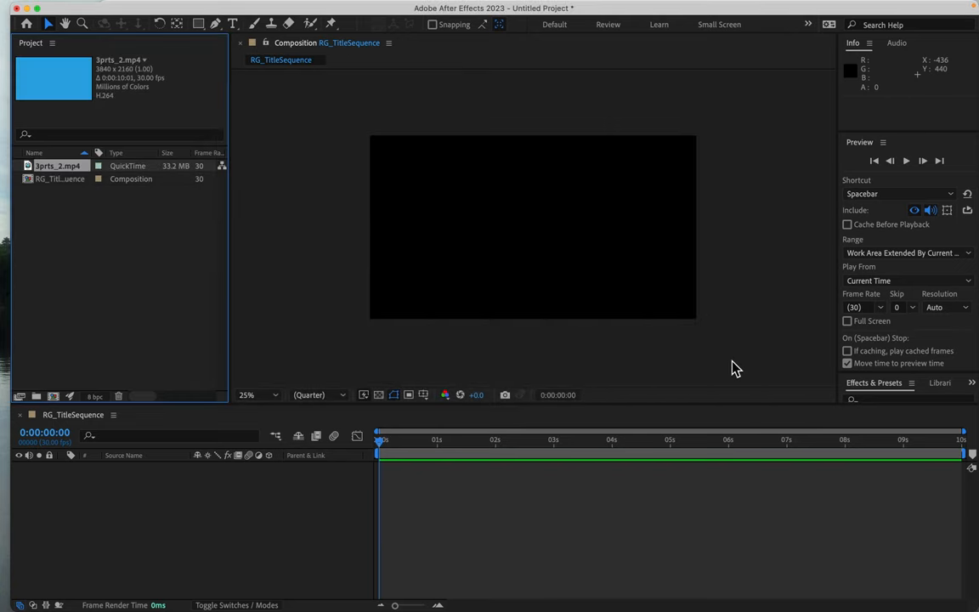
{"action": "mouse_move", "coordinate": [231, 282]}
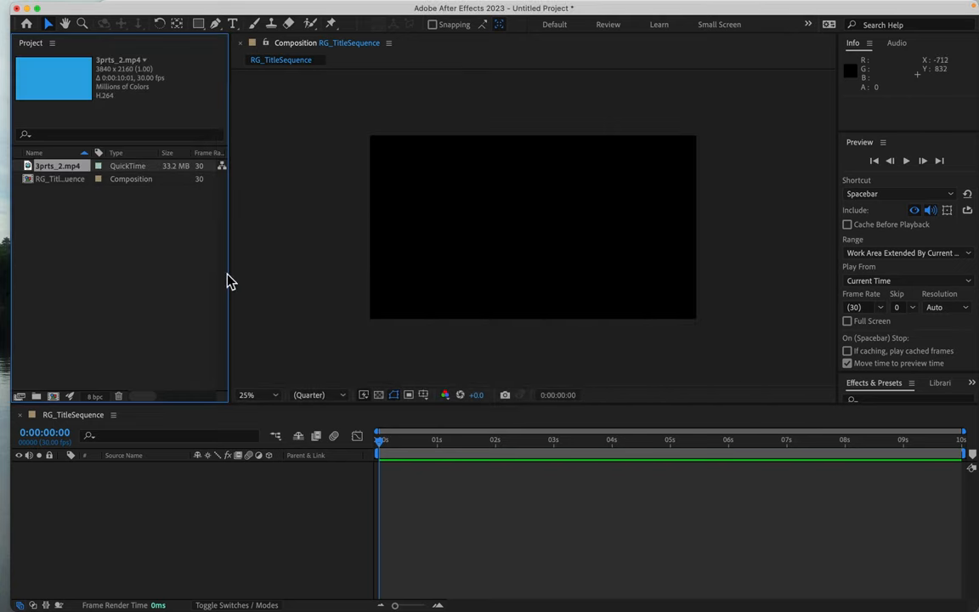
{"action": "mouse_move", "coordinate": [60, 71]}
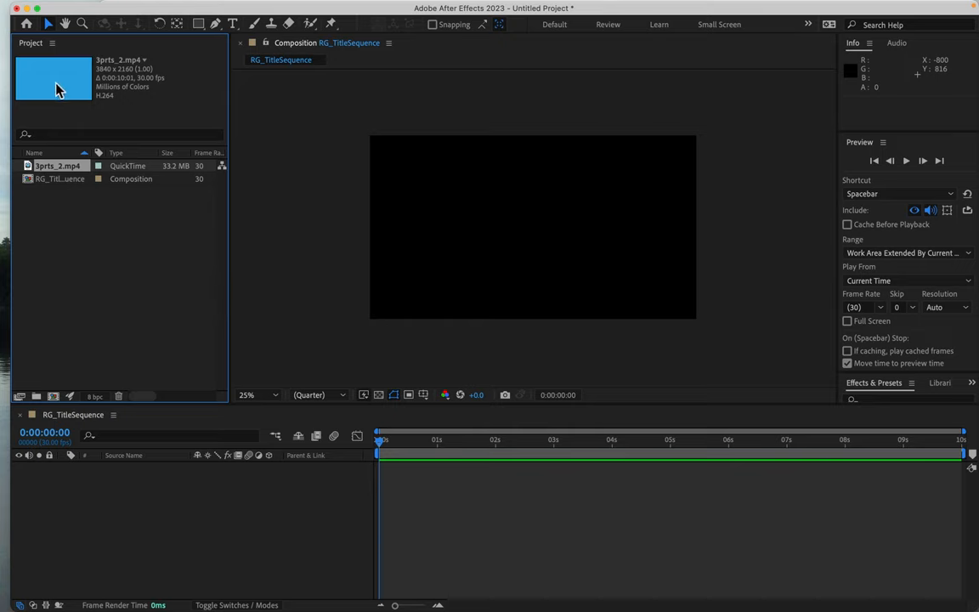
{"action": "mouse_move", "coordinate": [92, 485]}
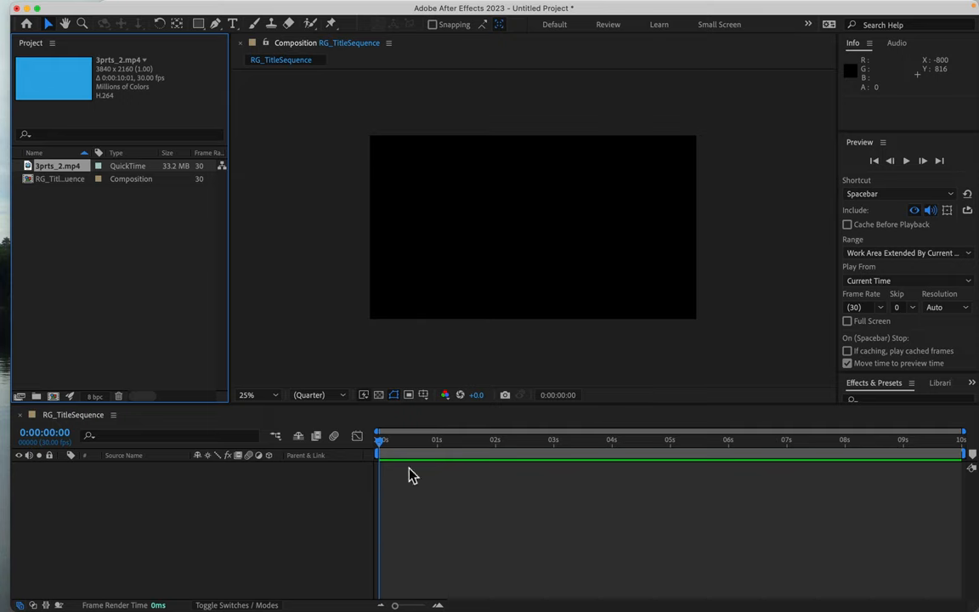
{"action": "mouse_move", "coordinate": [387, 448]}
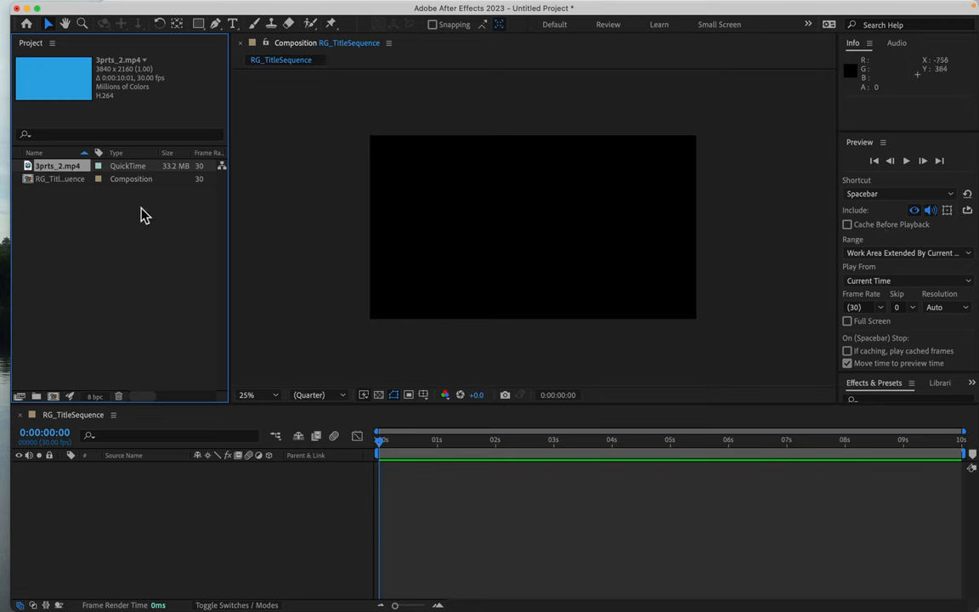
{"action": "mouse_move", "coordinate": [63, 180]}
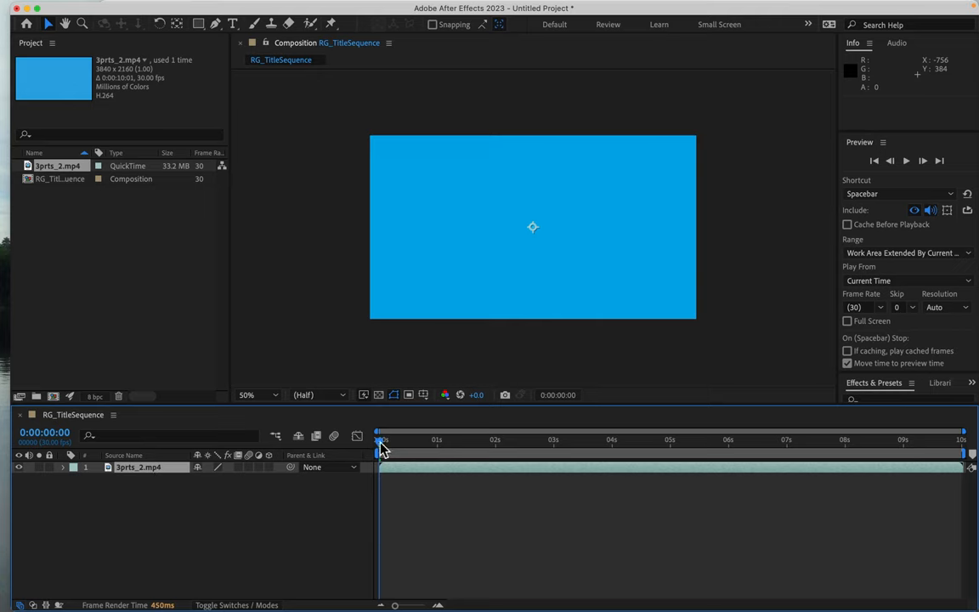
Scrub through the 3prts_2.mp4 layer in the timeline and return to the first frame.
{"action": "left_click_drag", "start_coordinate": [381, 438], "coordinate": [654, 438]}
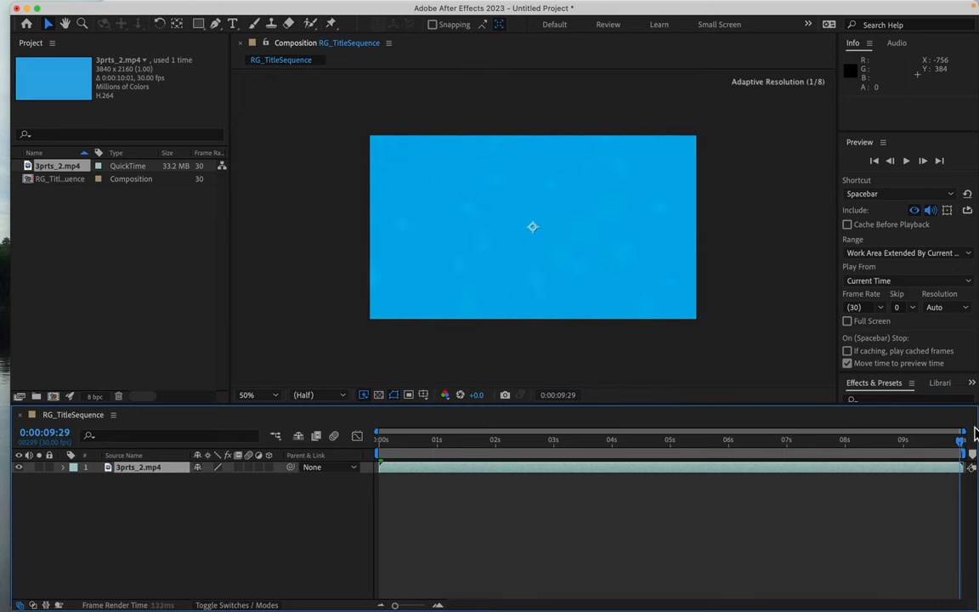
{"action": "left_click", "coordinate": [550, 439]}
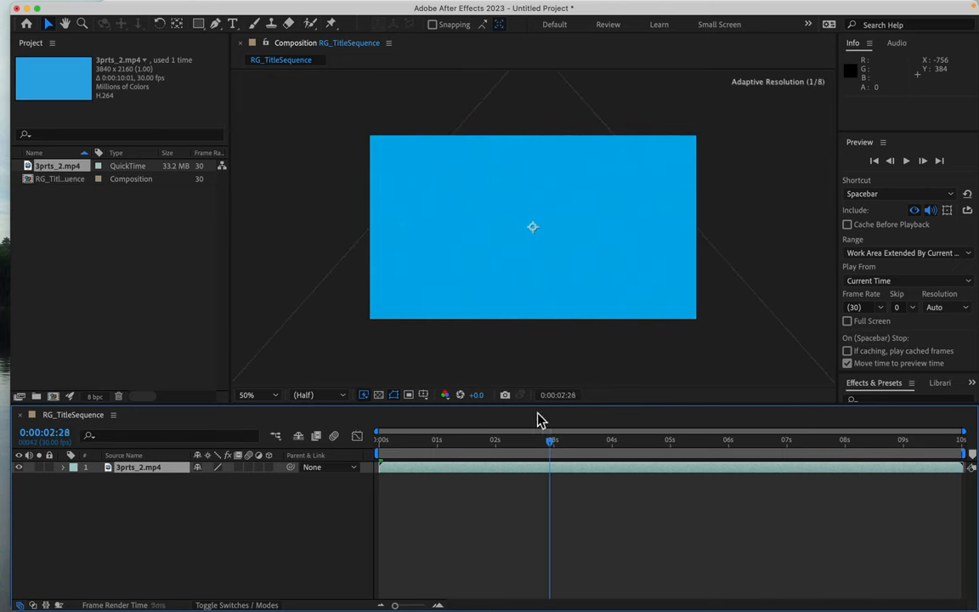
{"action": "left_click", "coordinate": [379, 438]}
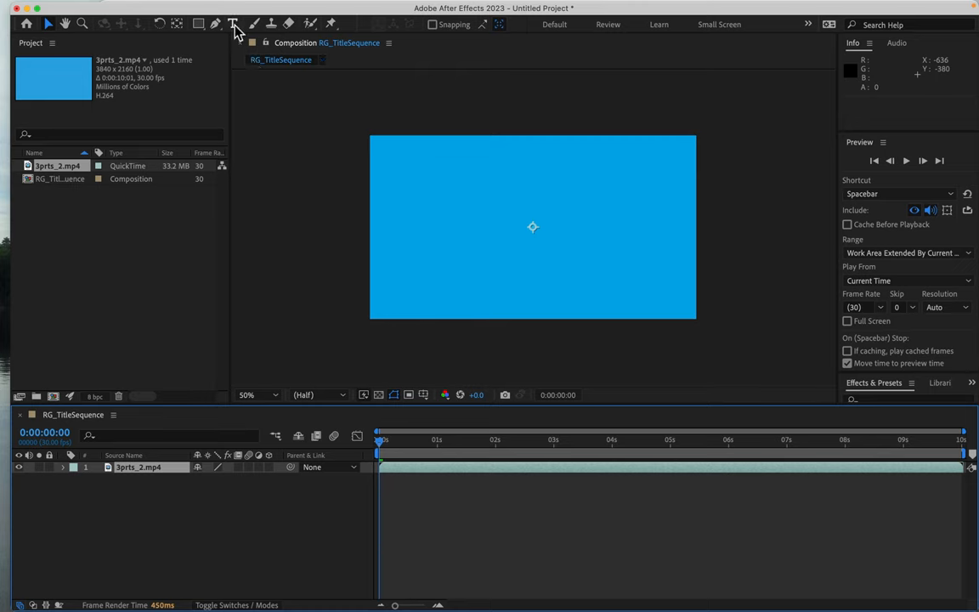
Activate the Horizontal Type tool and bring up the Preview panel's options.
{"action": "left_click", "coordinate": [233, 24]}
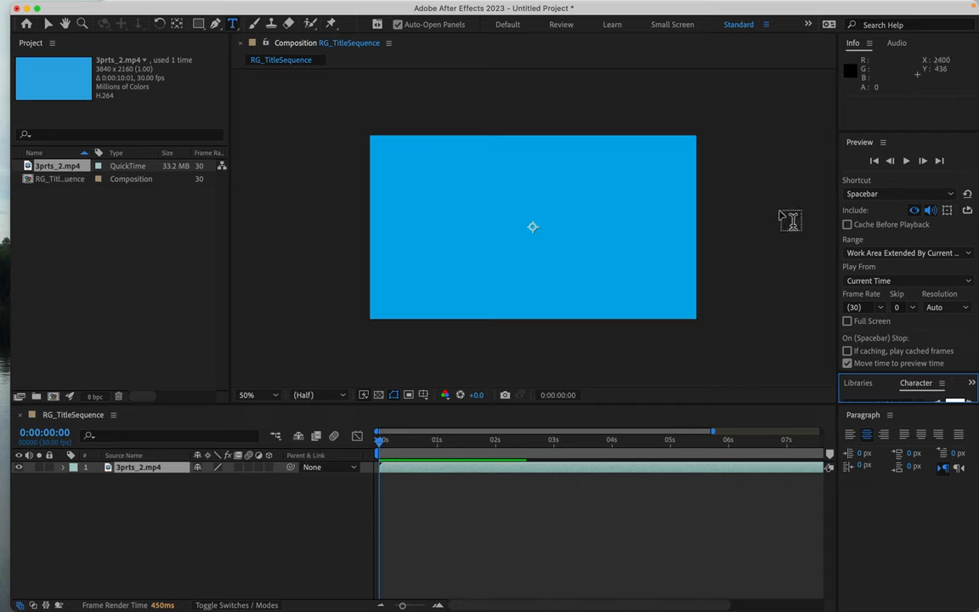
{"action": "mouse_move", "coordinate": [890, 149]}
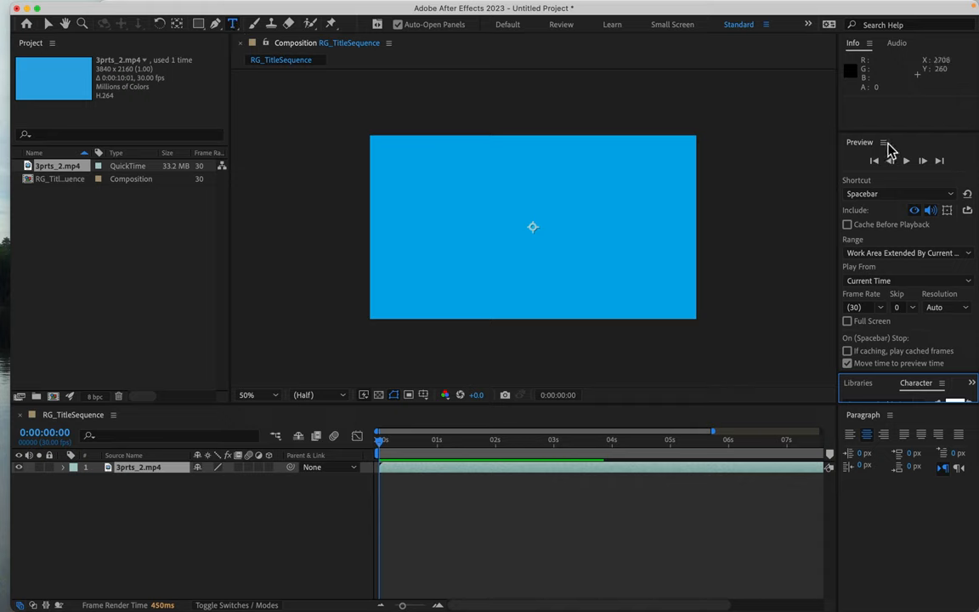
{"action": "left_click", "coordinate": [884, 143]}
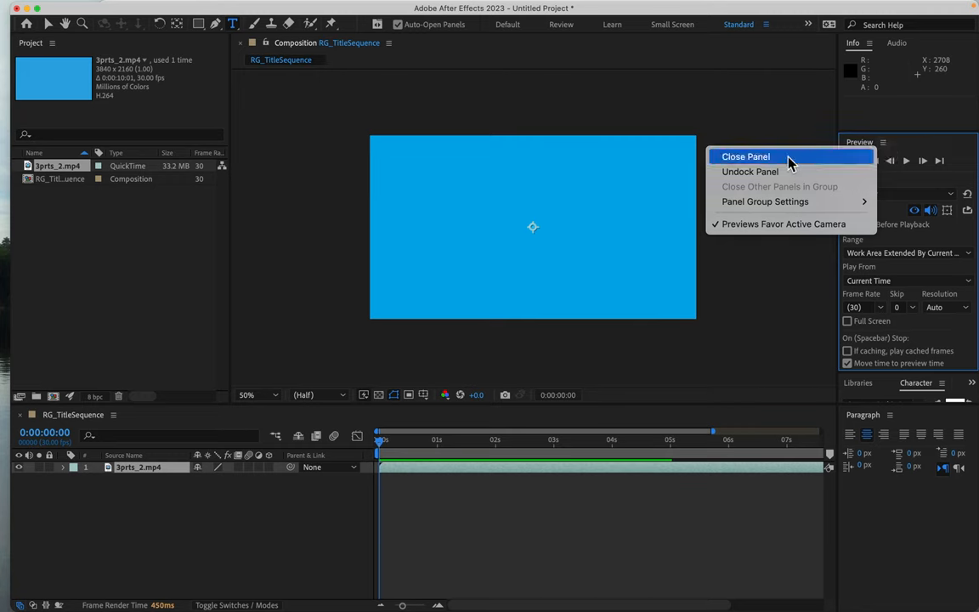
Close the Preview panel and set the Character fill colour to white for Century Gothic Pro Bold.
{"action": "left_click", "coordinate": [744, 156]}
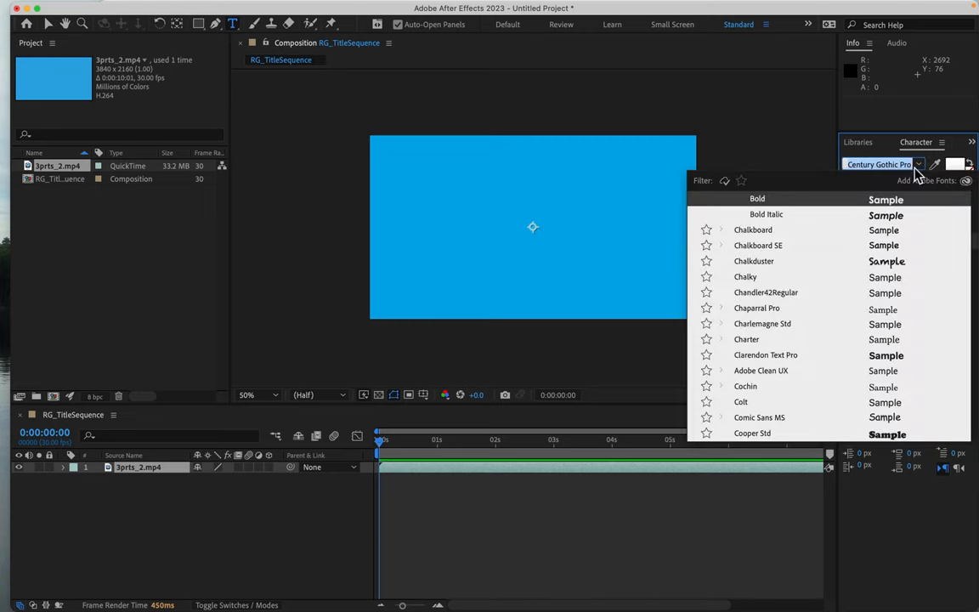
{"action": "mouse_move", "coordinate": [918, 167]}
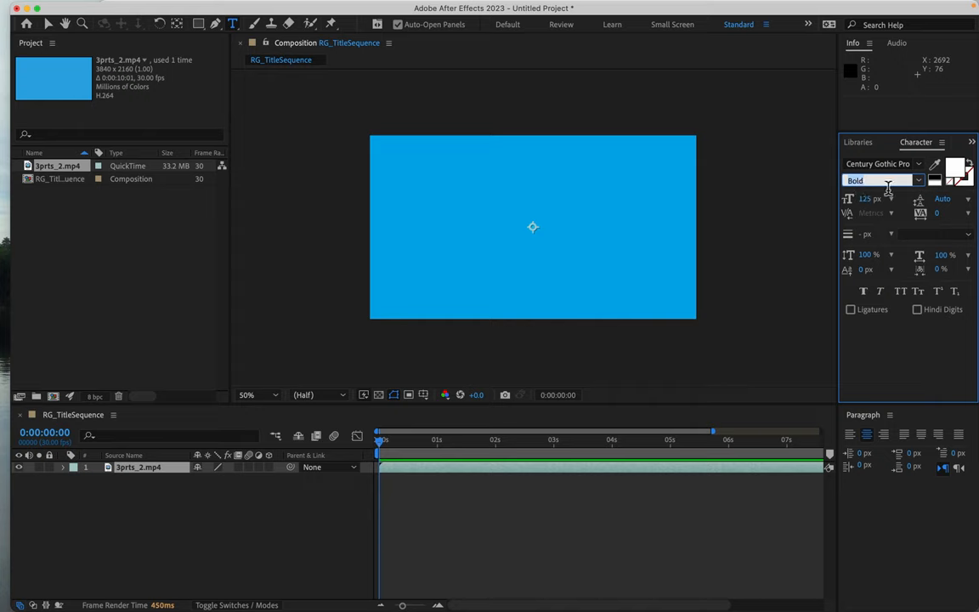
{"action": "mouse_move", "coordinate": [914, 200]}
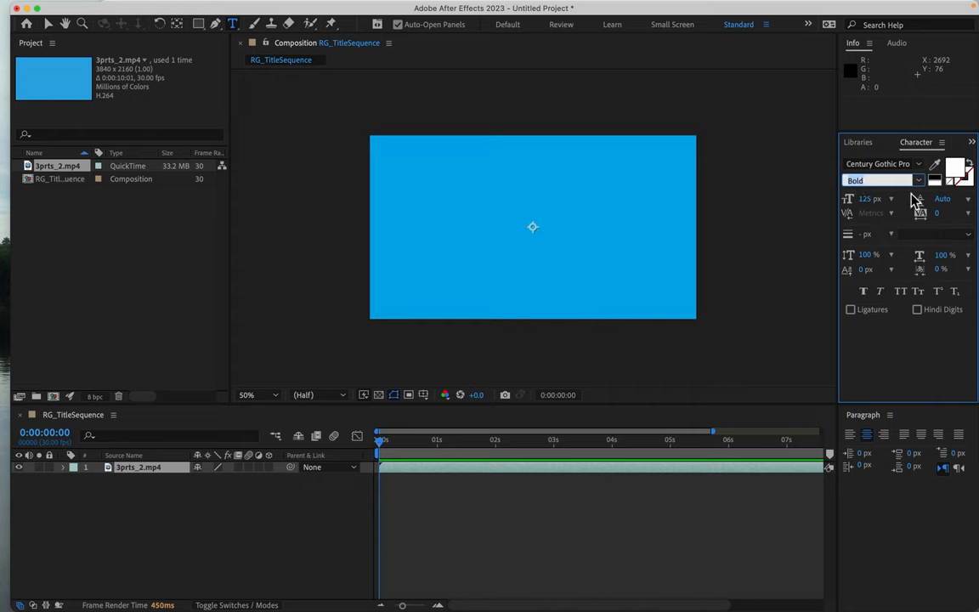
{"action": "mouse_move", "coordinate": [958, 169]}
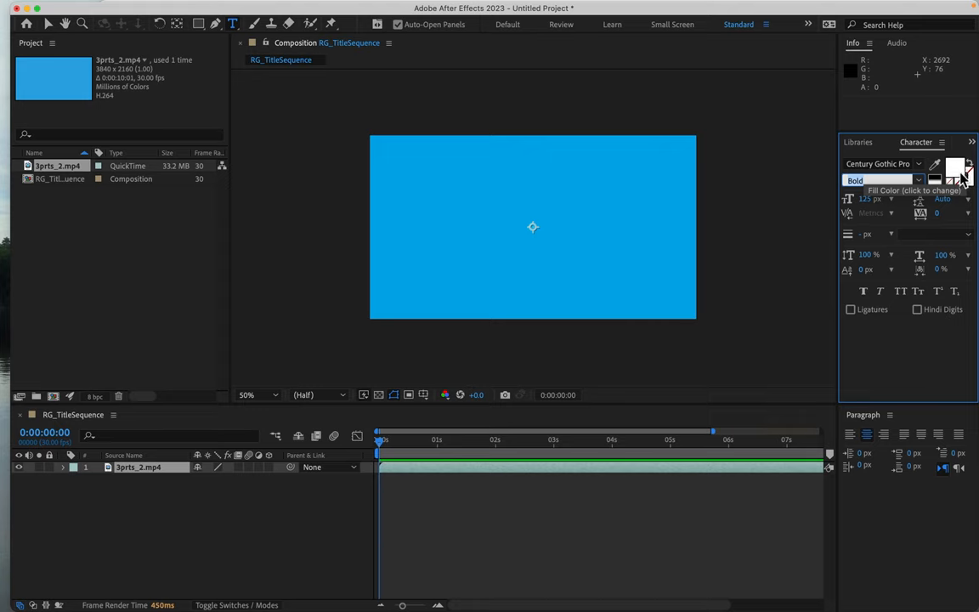
{"action": "left_click", "coordinate": [955, 172]}
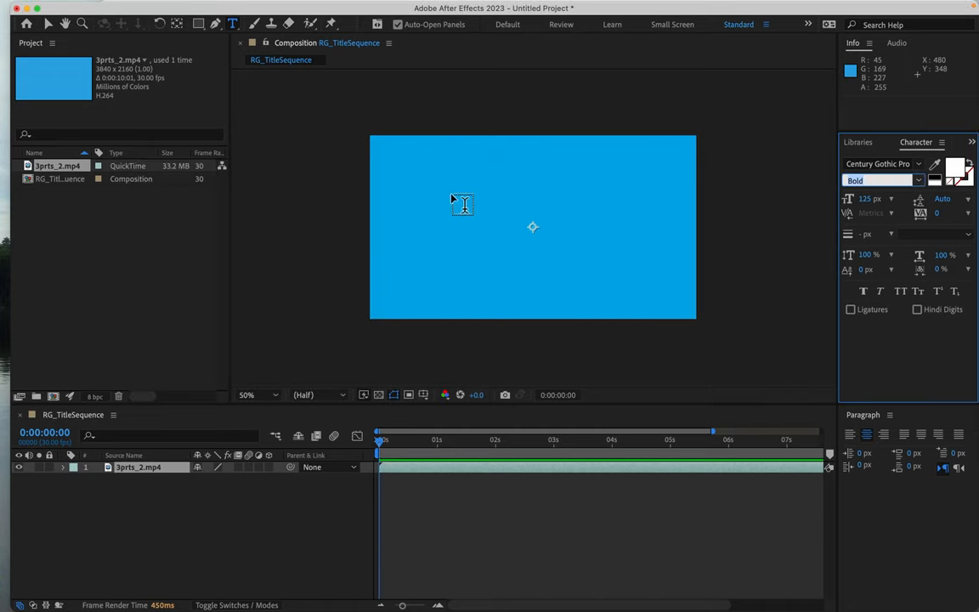
{"action": "mouse_move", "coordinate": [778, 279]}
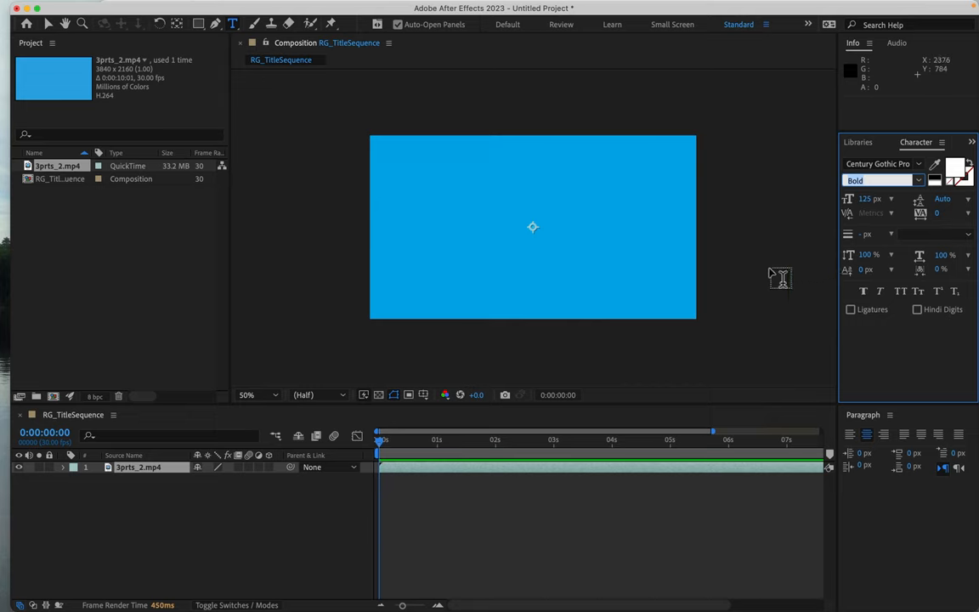
{"action": "mouse_move", "coordinate": [811, 241]}
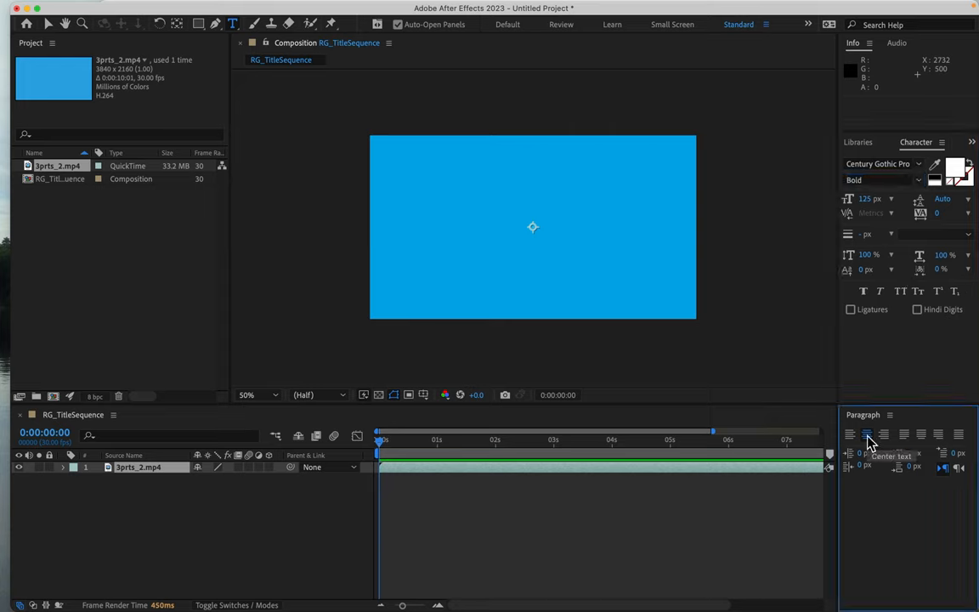
Create a centred white text layer reading 'MOVIE TITLE' over the video.
{"action": "left_click", "coordinate": [533, 227]}
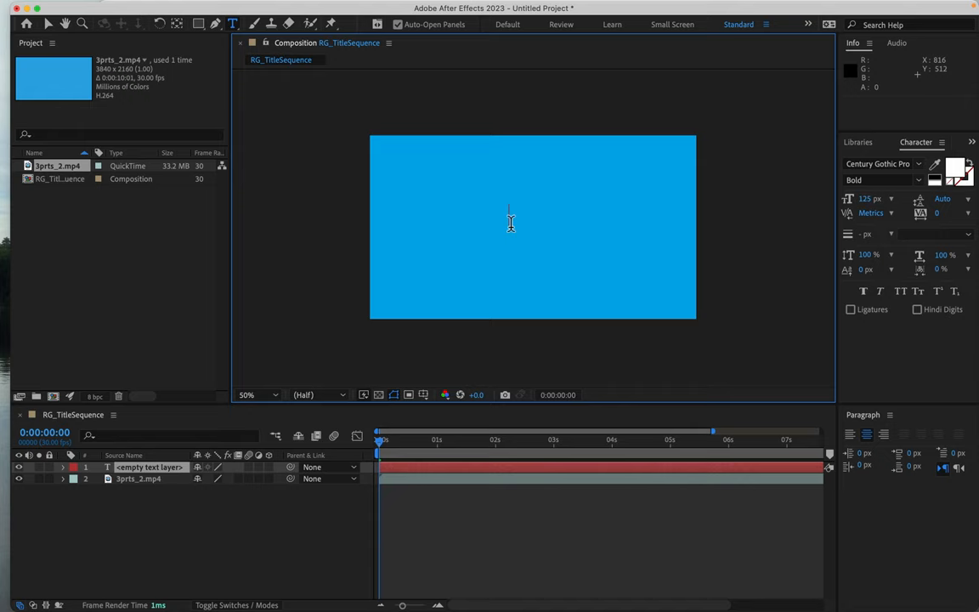
{"action": "type", "text": "MOV"}
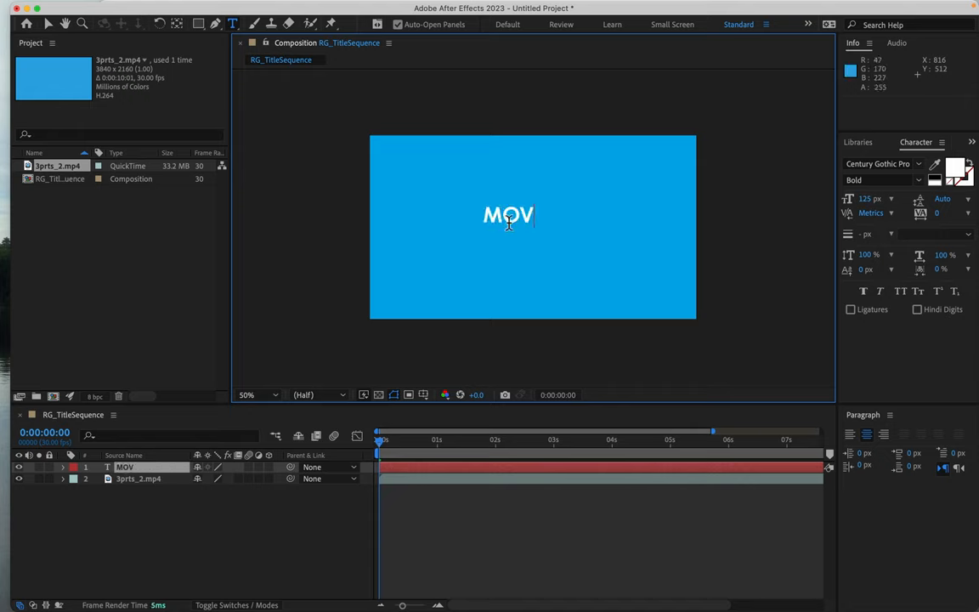
{"action": "type", "text": "IE"}
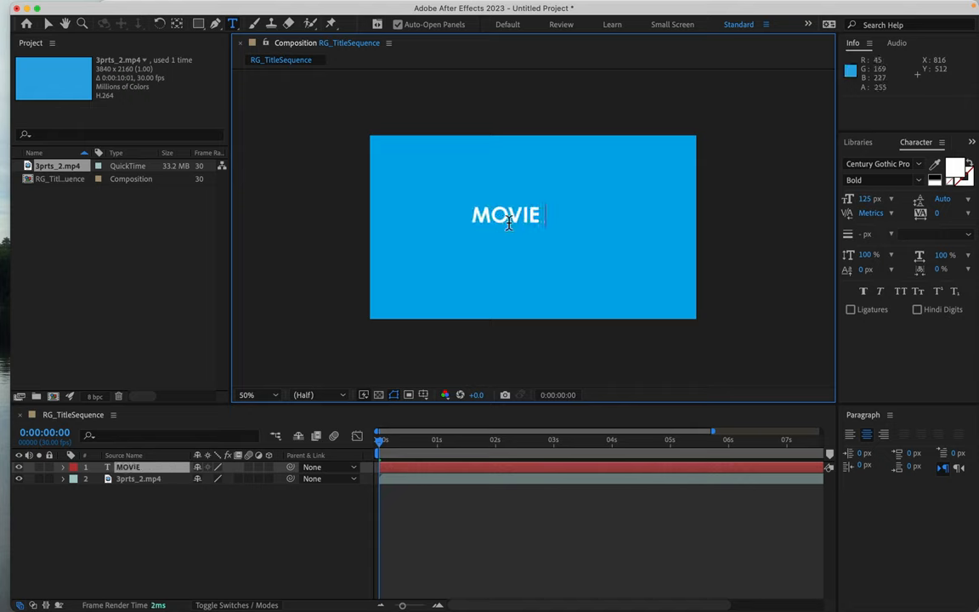
{"action": "type", "text": "TITLE"}
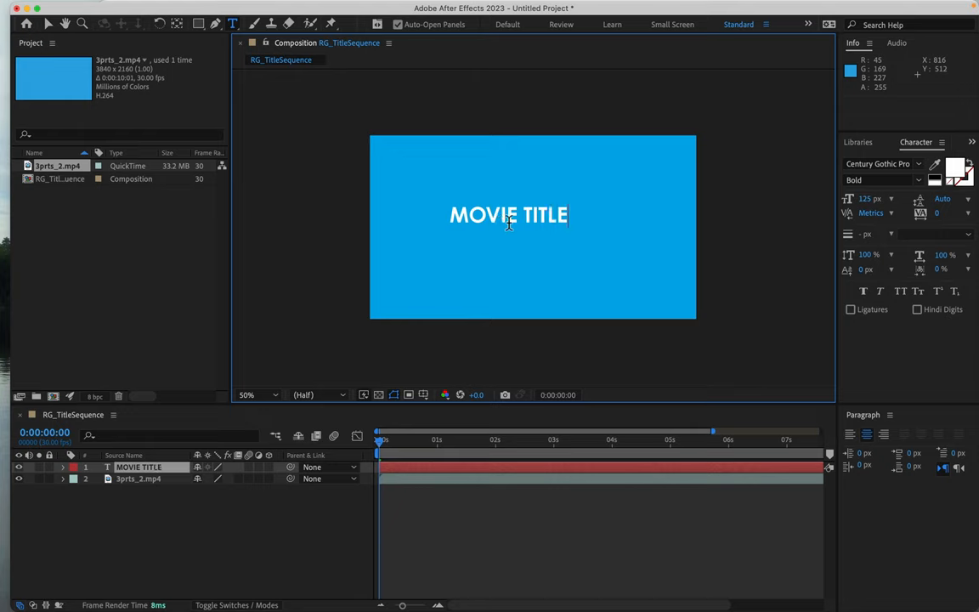
{"action": "mouse_move", "coordinate": [520, 224]}
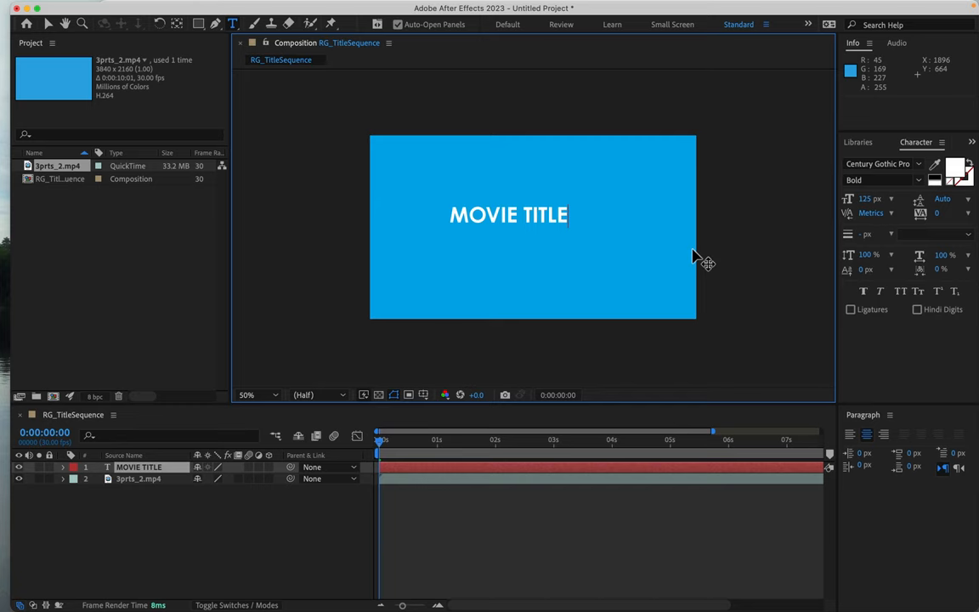
{"action": "mouse_move", "coordinate": [462, 123]}
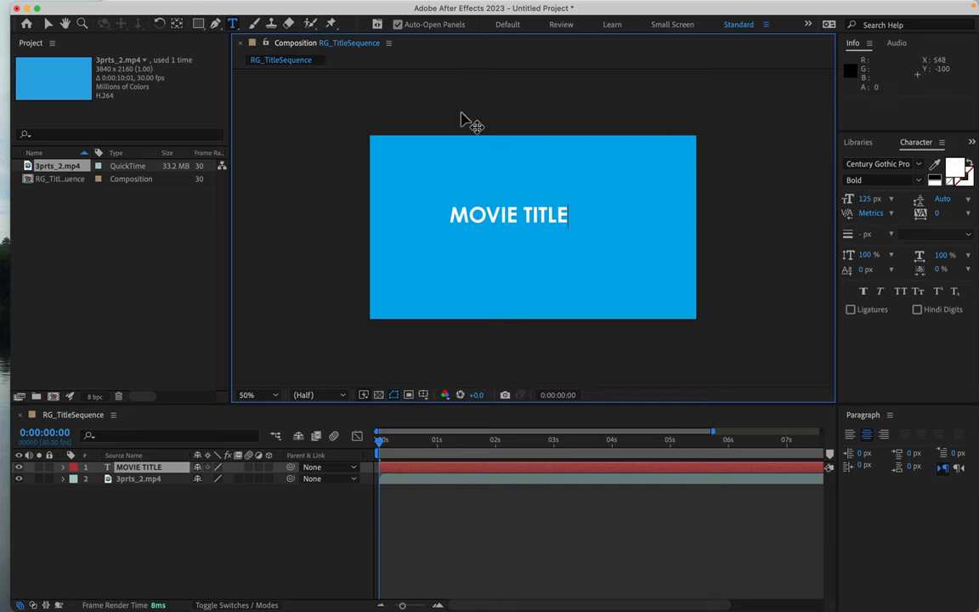
Align the MOVIE TITLE layer to the composition's horizontal and vertical centre.
{"action": "left_click", "coordinate": [411, 6]}
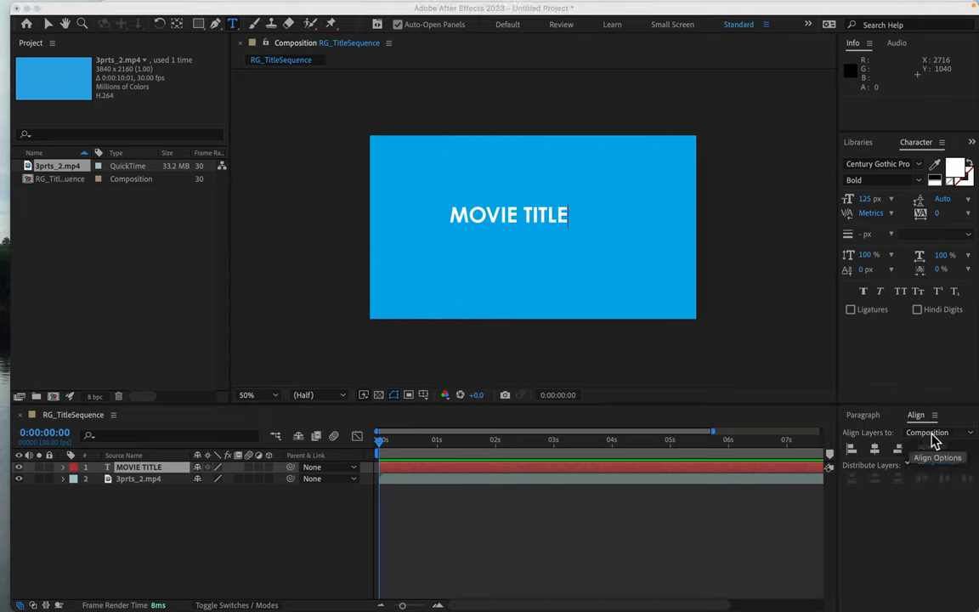
{"action": "left_click", "coordinate": [874, 449]}
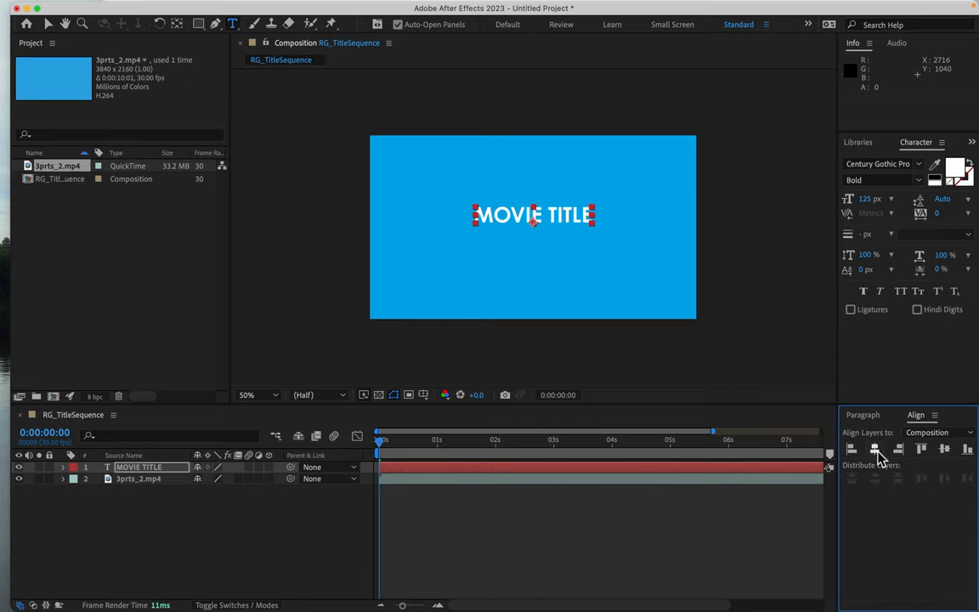
{"action": "mouse_move", "coordinate": [666, 252]}
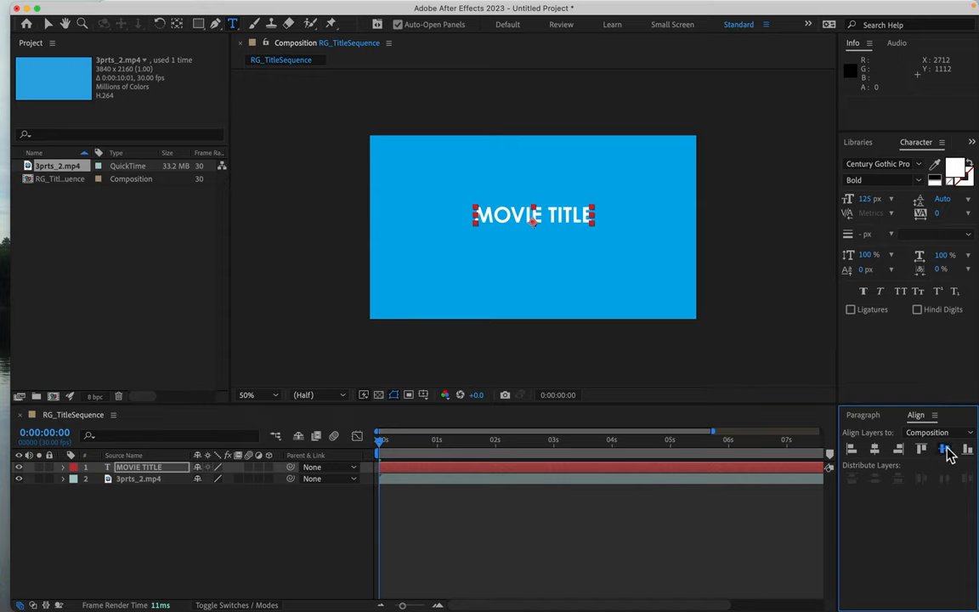
{"action": "left_click", "coordinate": [942, 449]}
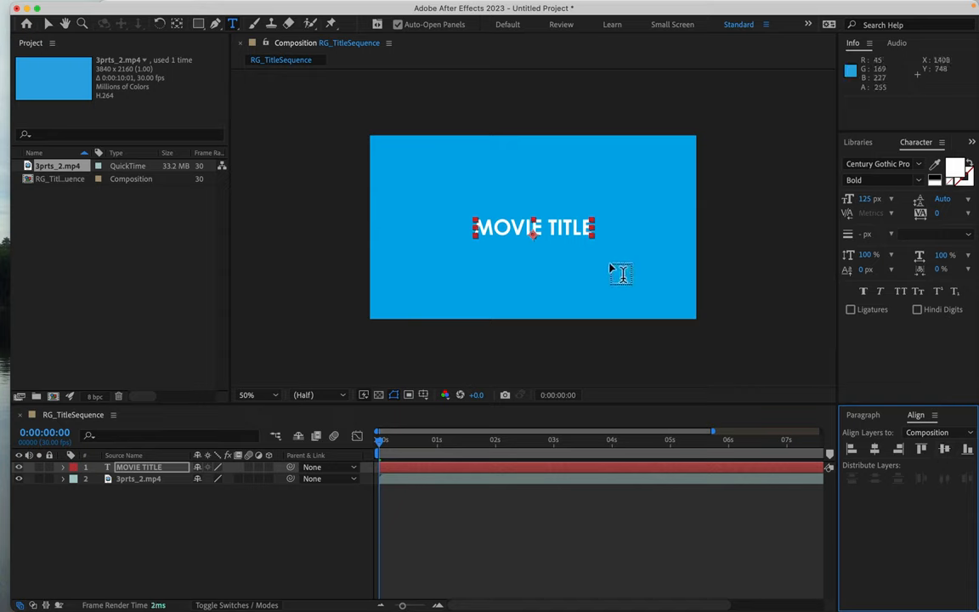
{"action": "mouse_move", "coordinate": [615, 252]}
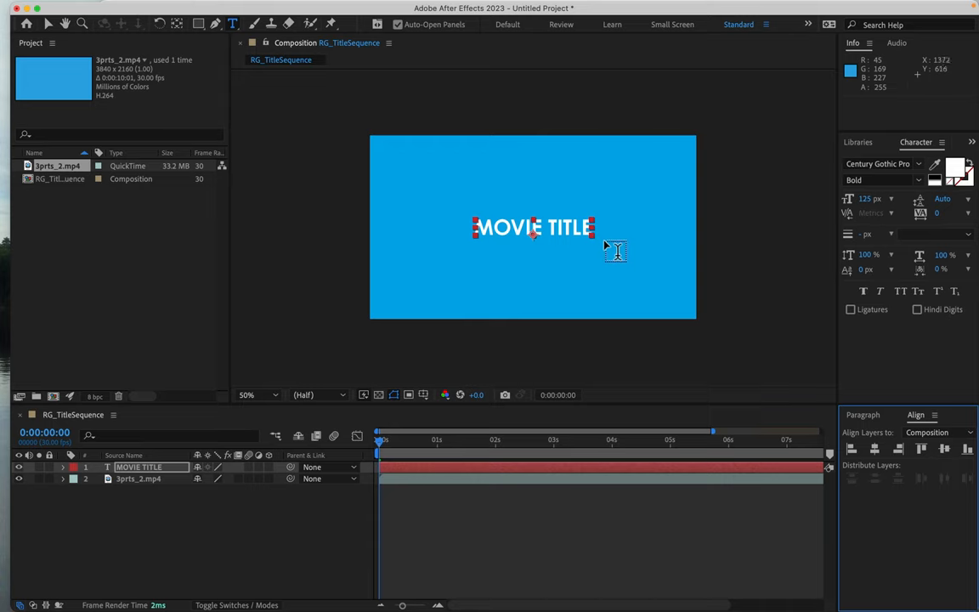
{"action": "mouse_move", "coordinate": [559, 236]}
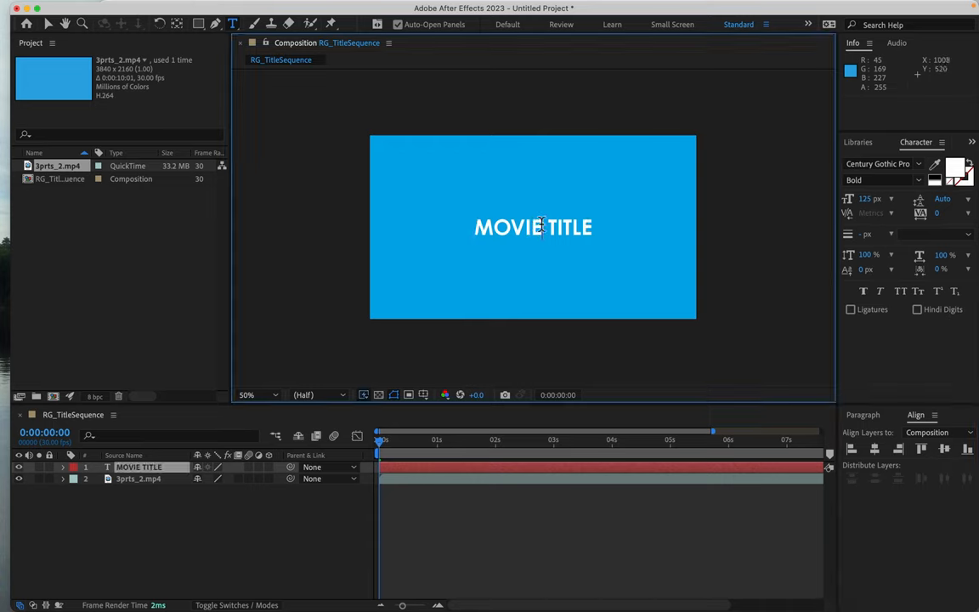
Set the word MOVIE to Century Gothic Pro Regular, leaving TITLE bold.
{"action": "double_click", "coordinate": [508, 227]}
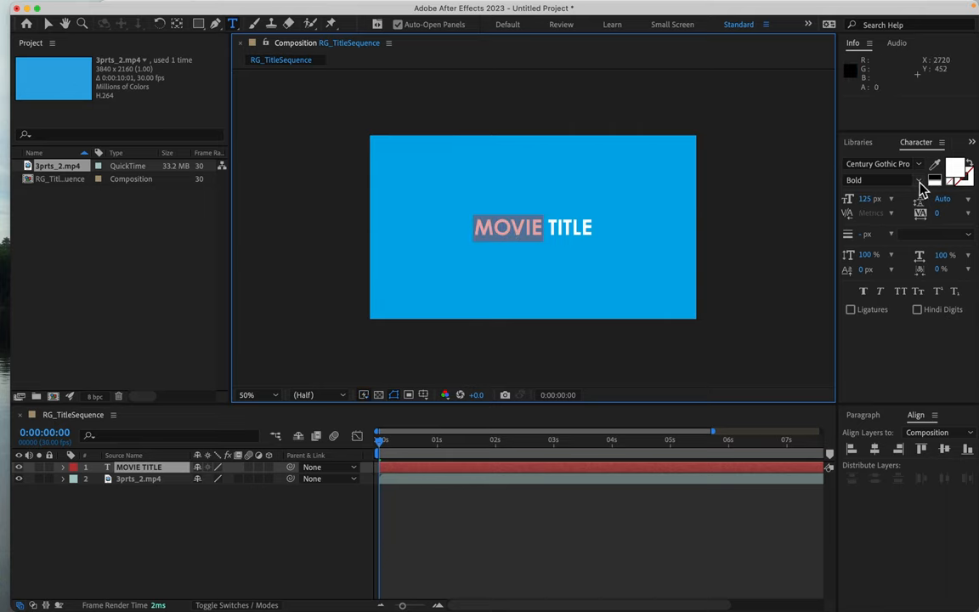
{"action": "left_click", "coordinate": [880, 180]}
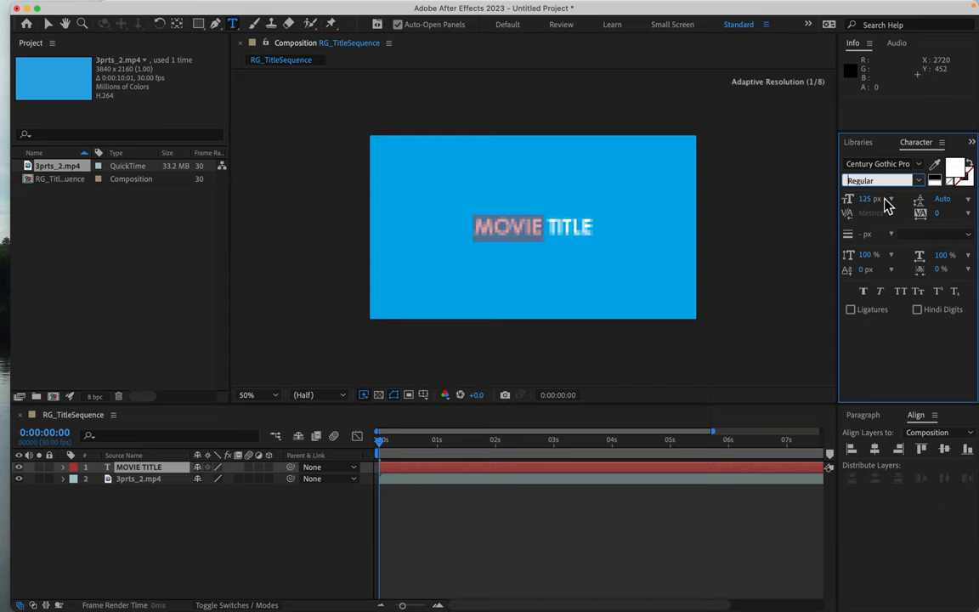
{"action": "left_click", "coordinate": [880, 180]}
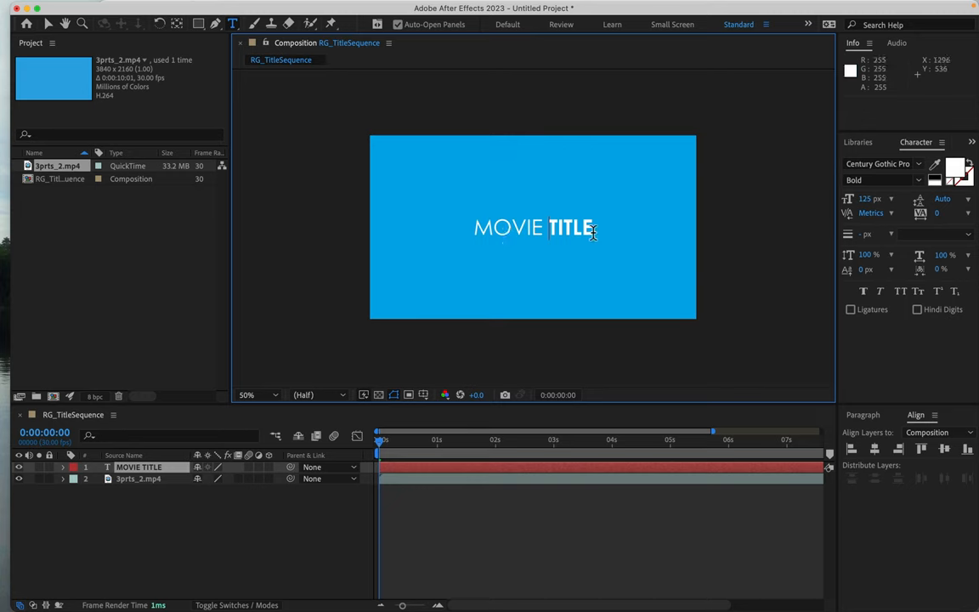
{"action": "mouse_move", "coordinate": [585, 238]}
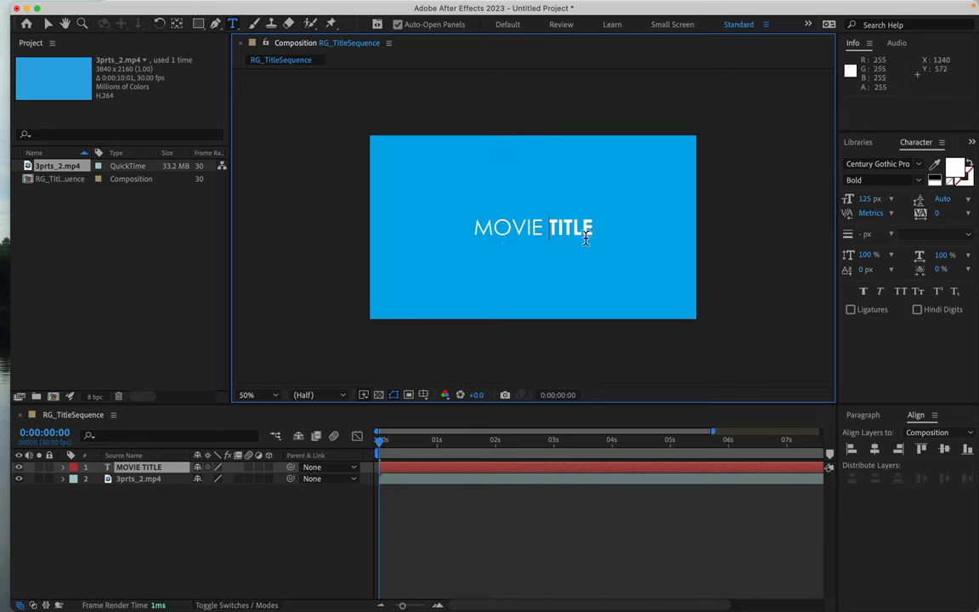